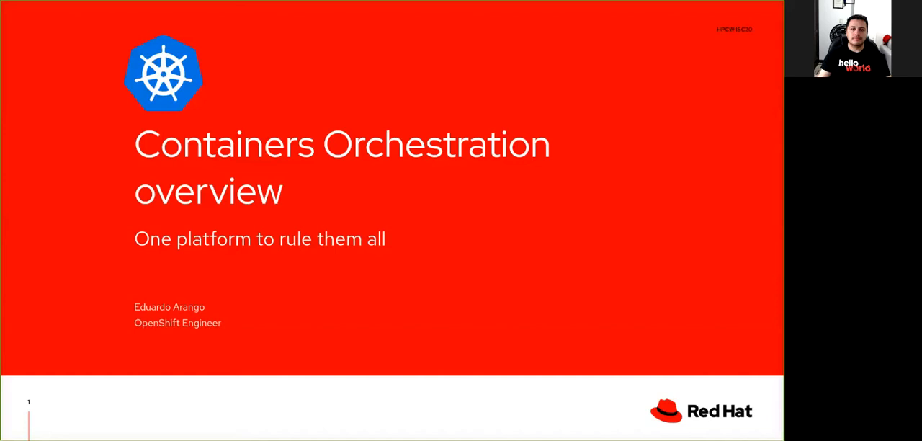
pyautogui.press('Right')
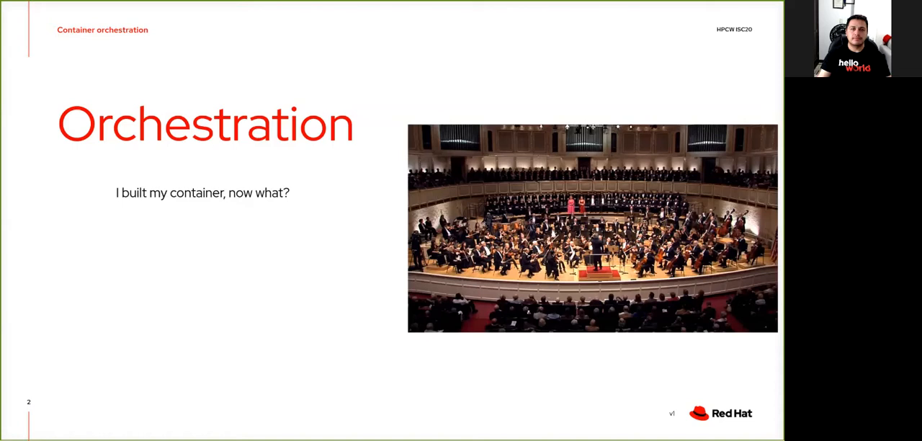
pyautogui.press('Right')
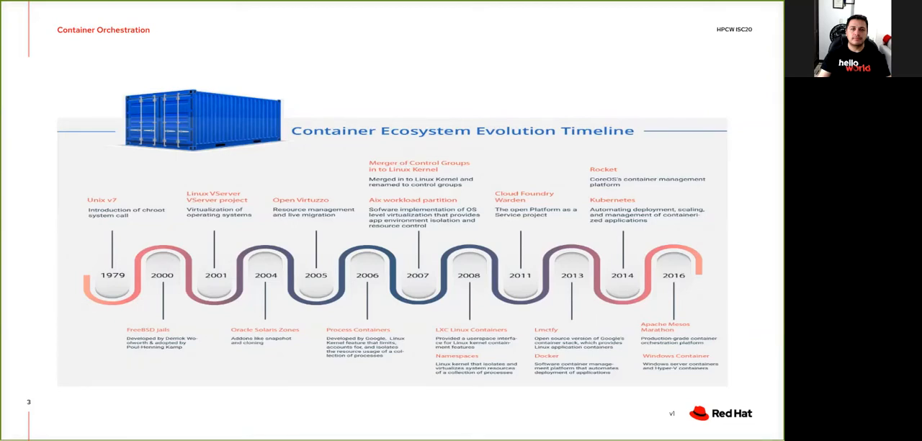
pyautogui.press('Right')
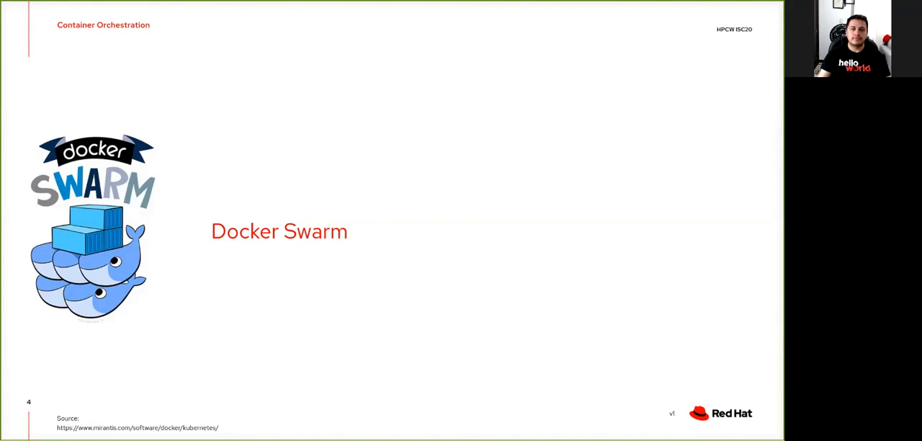
pyautogui.press('Right')
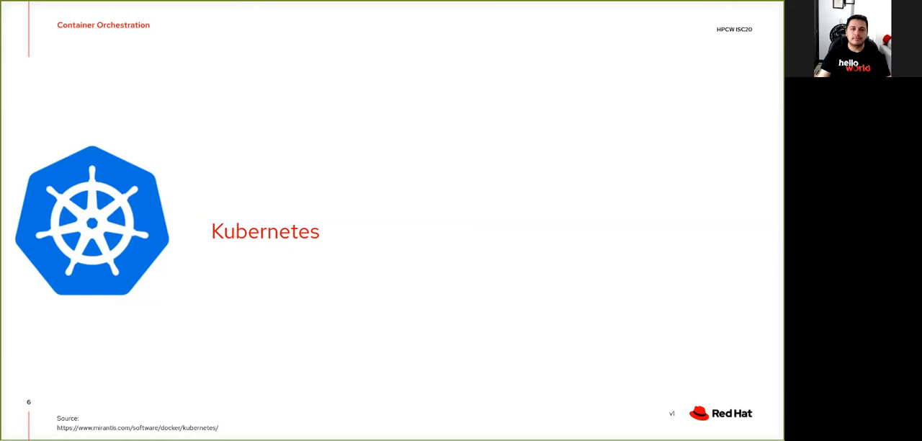
pyautogui.press('right')
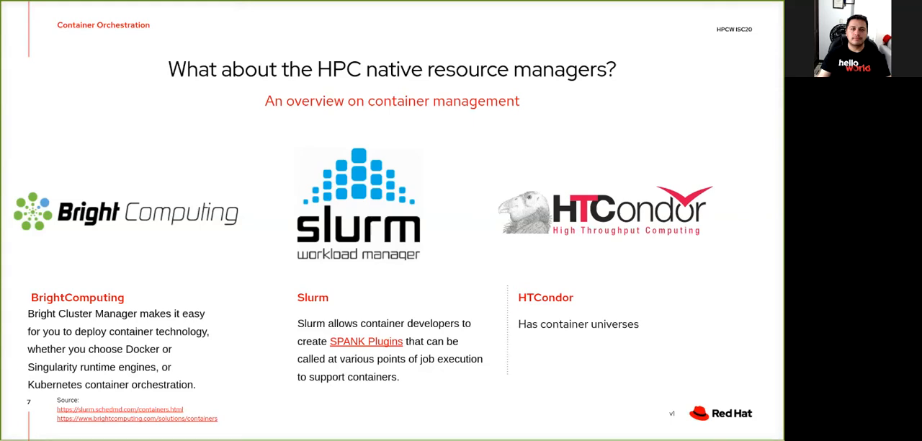
pyautogui.press('right')
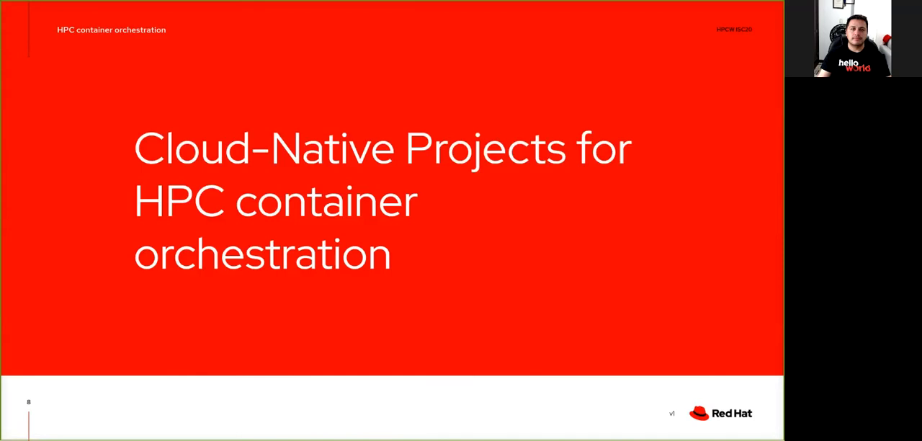
pyautogui.press('Right')
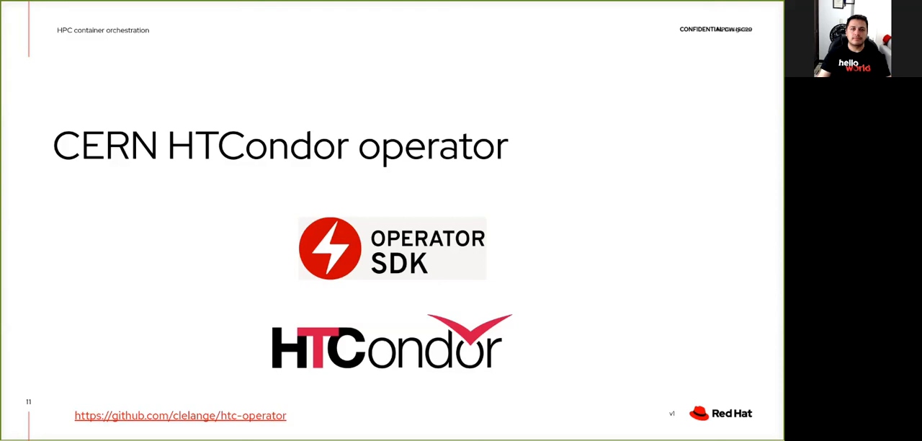
pyautogui.press('Right')
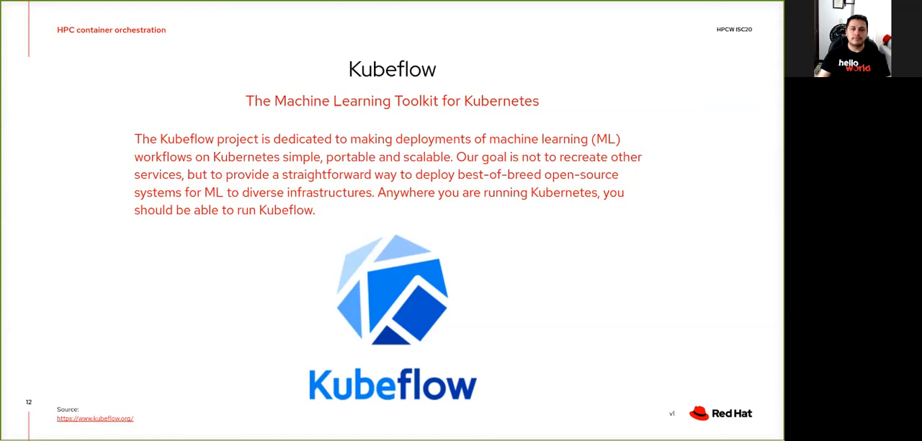
pyautogui.press('Right')
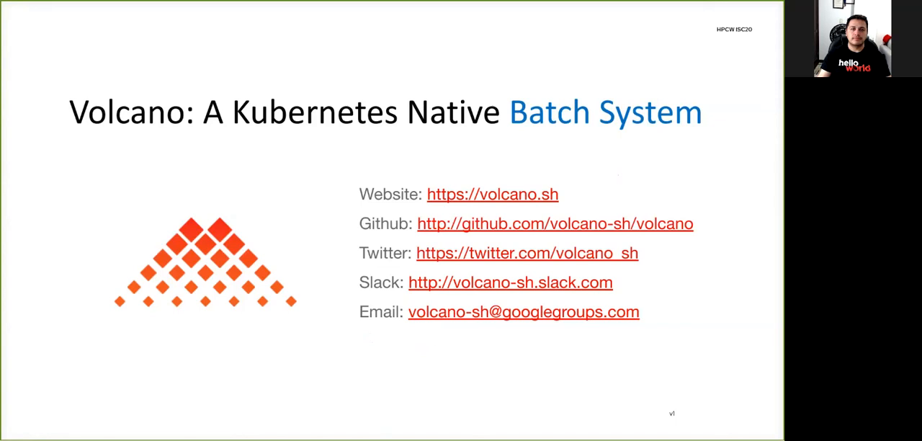
pyautogui.press('Right')
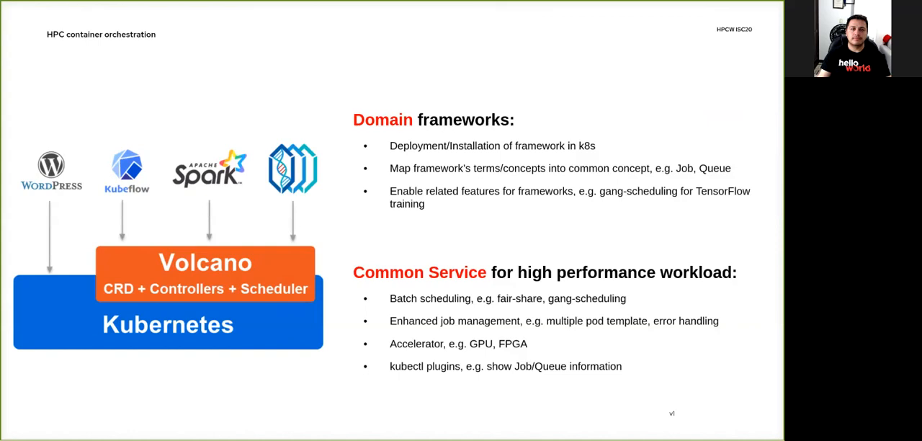
pyautogui.press('right')
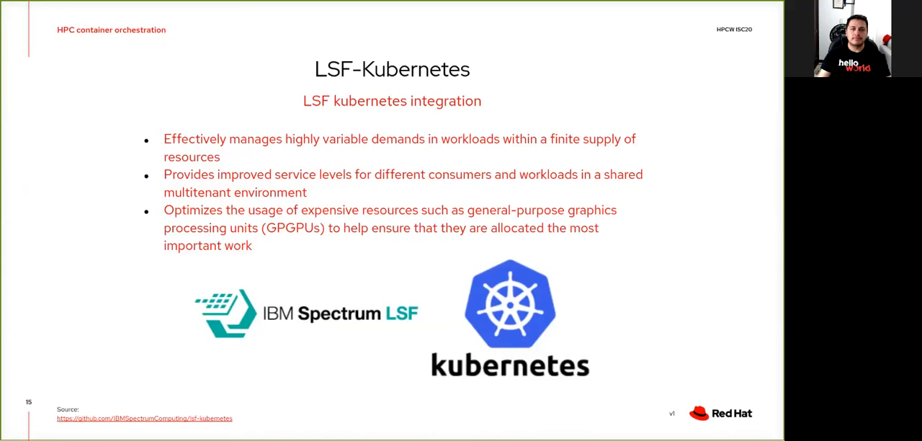
pyautogui.press('Right')
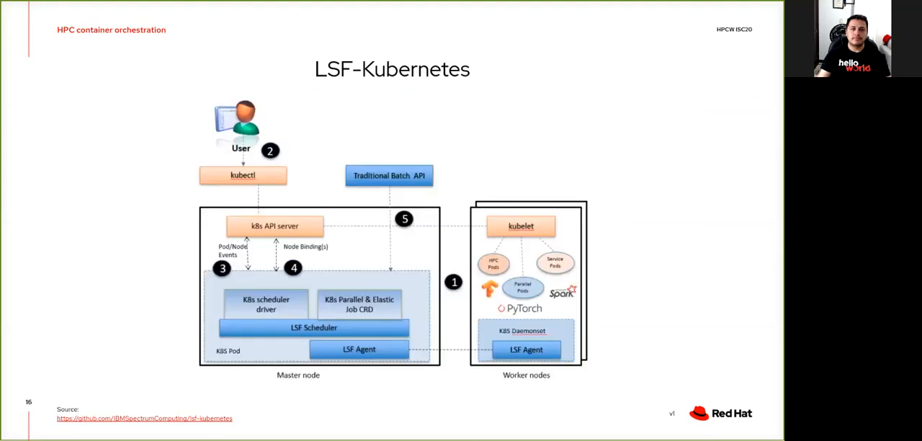
pyautogui.press('Right')
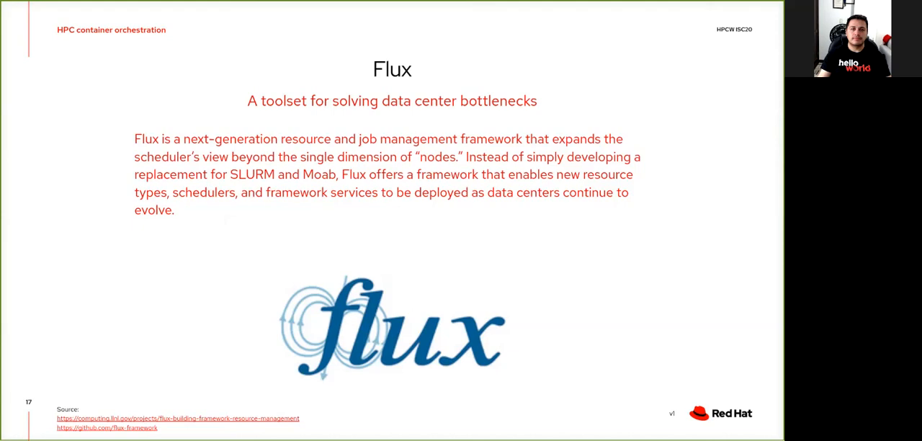
pyautogui.press('Right')
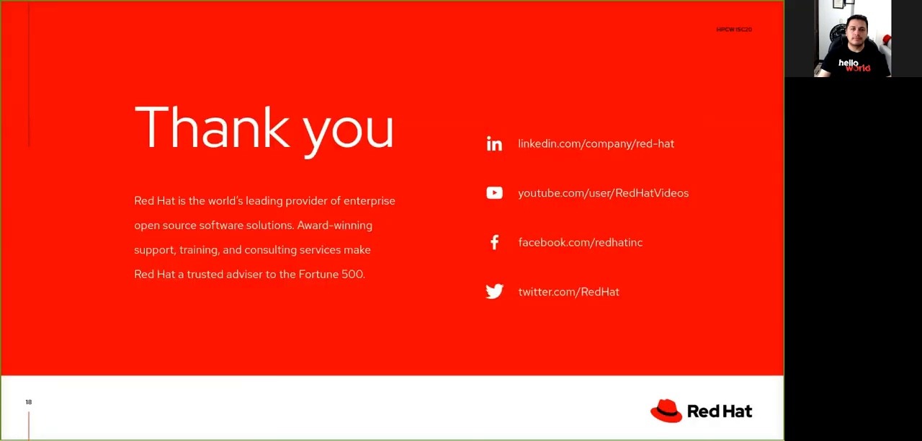